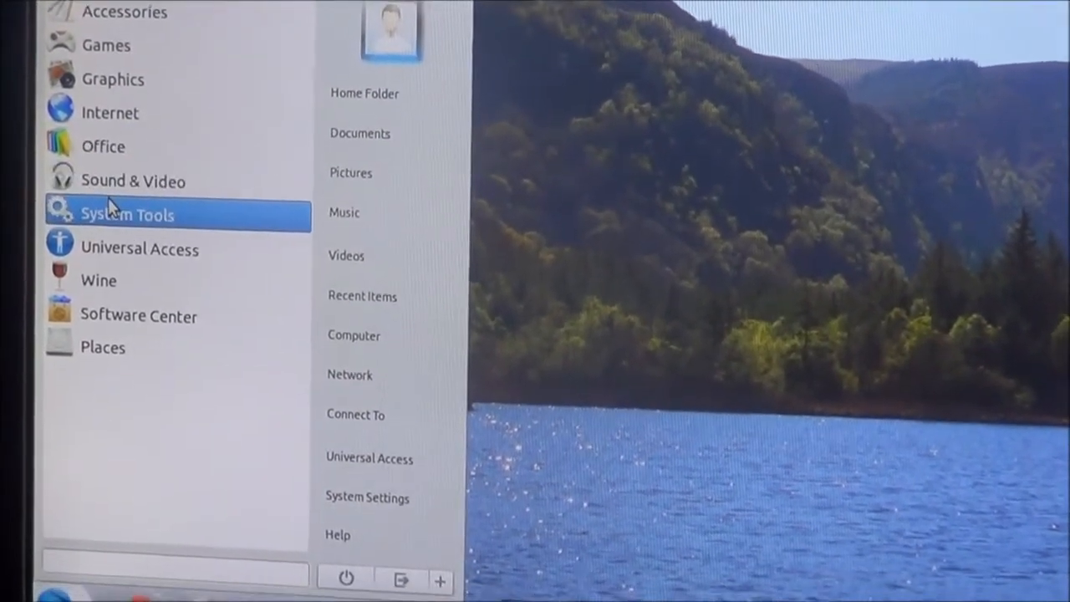
Step: Launch Software Center from the start menu and scroll through What's New and Top Rated apps
click(127, 214)
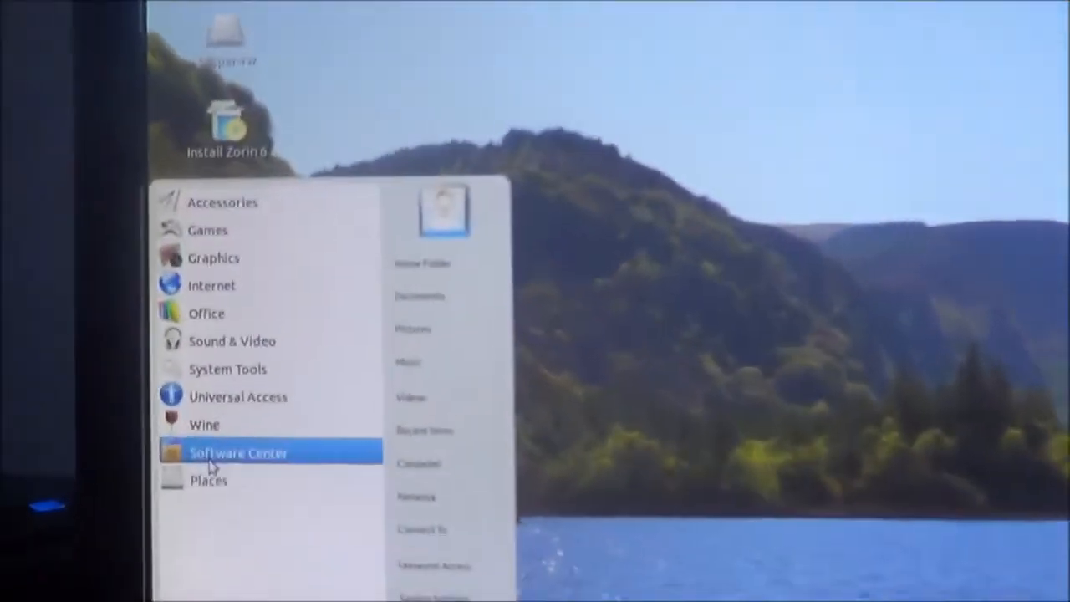
click(241, 453)
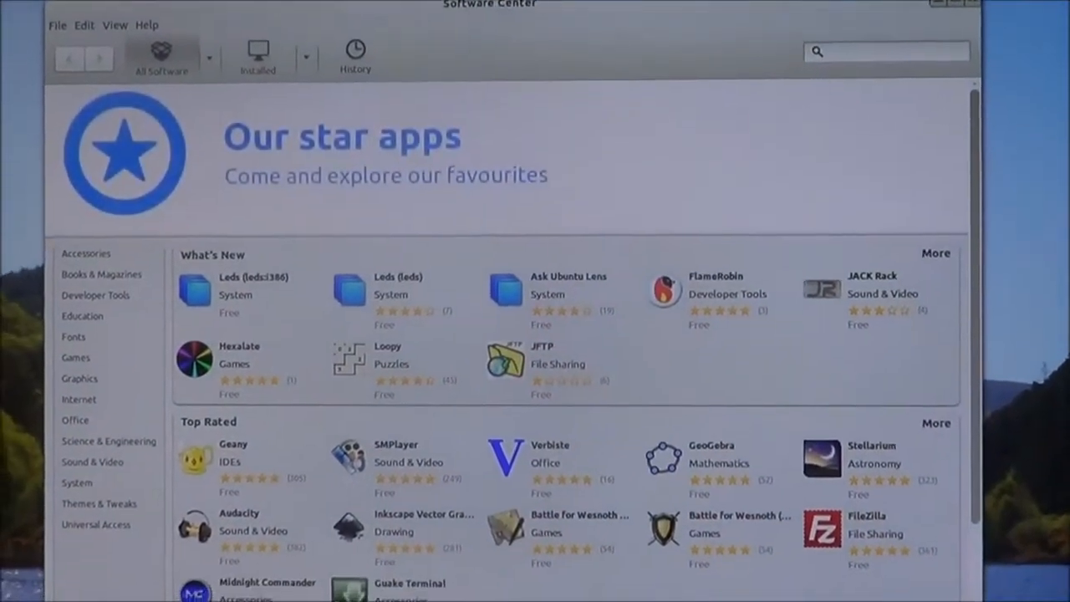
scroll(down, 3)
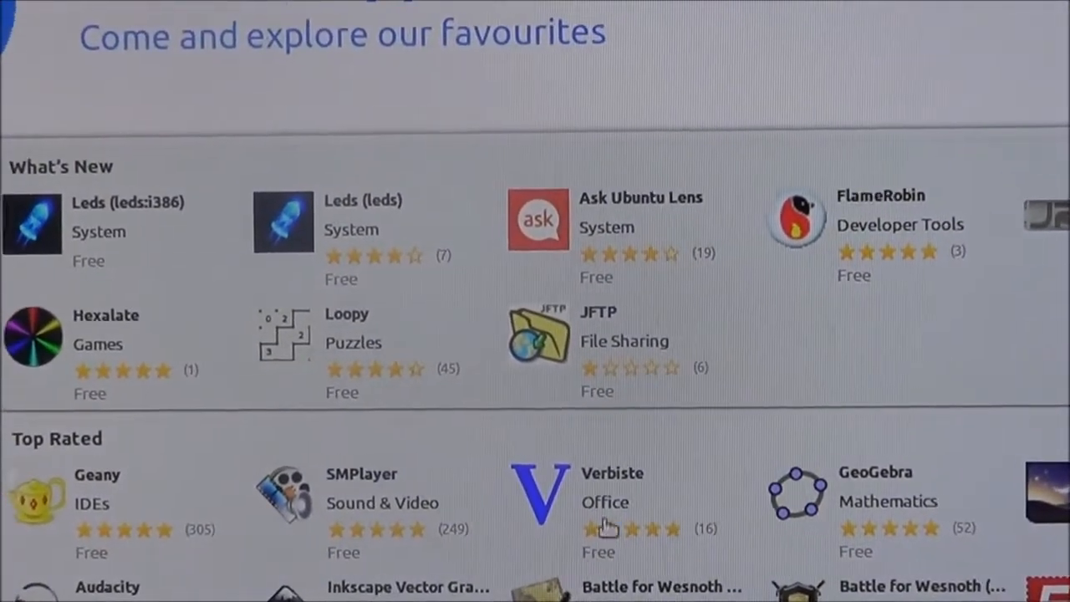
scroll(down, 3)
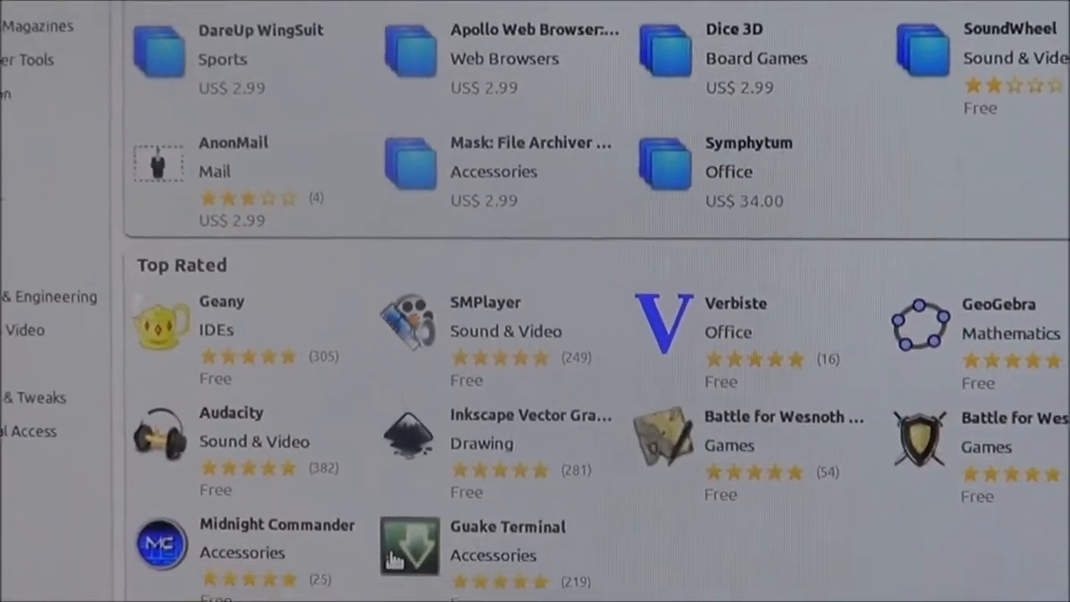
scroll(down, 3)
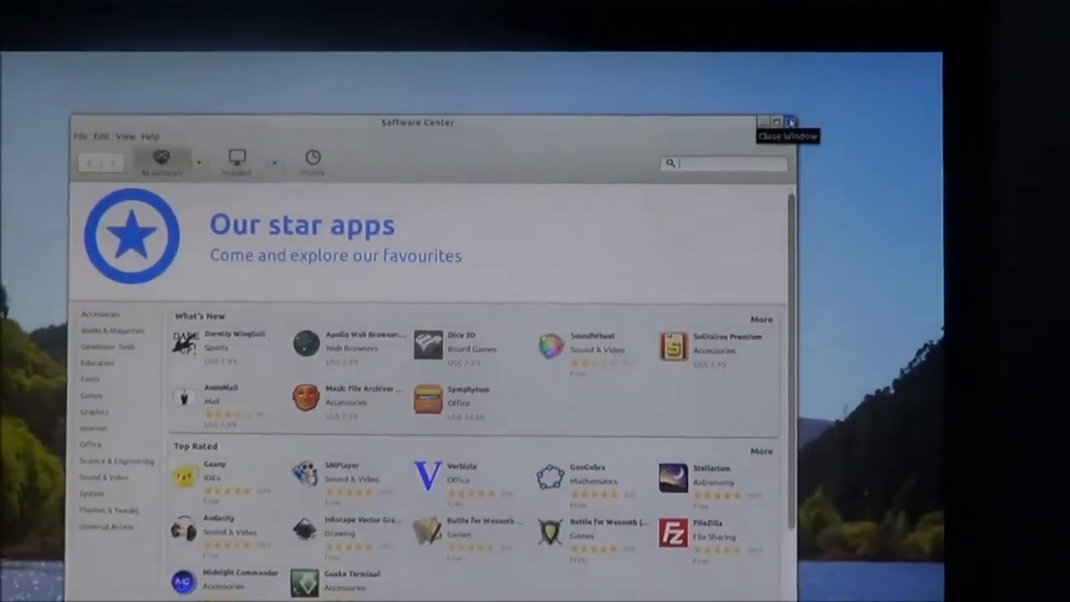
Step: Close Software Center, leaving the Zorin desktop clear
click(792, 115)
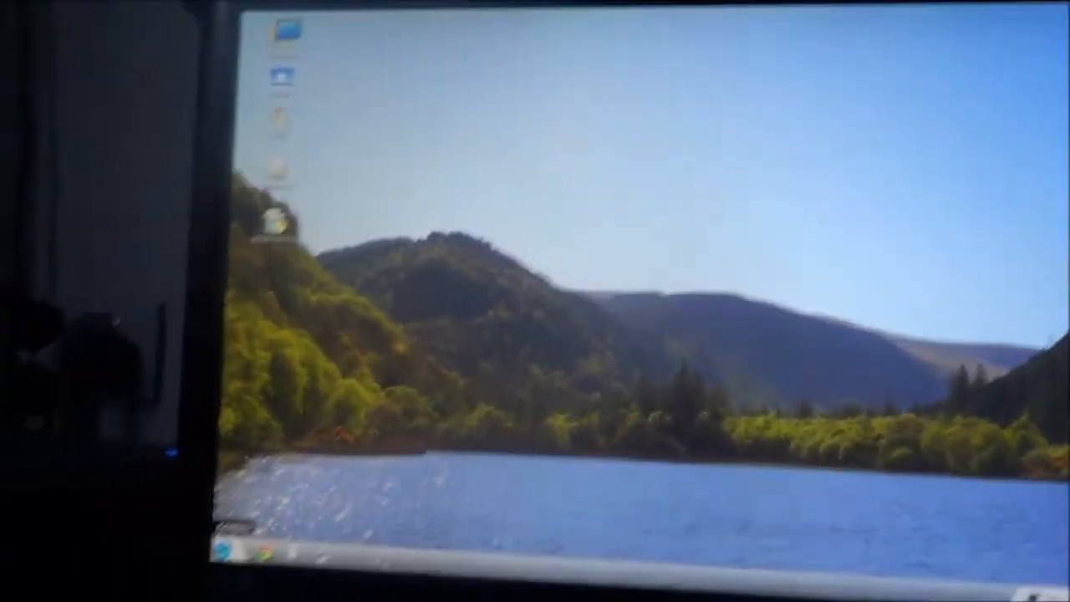